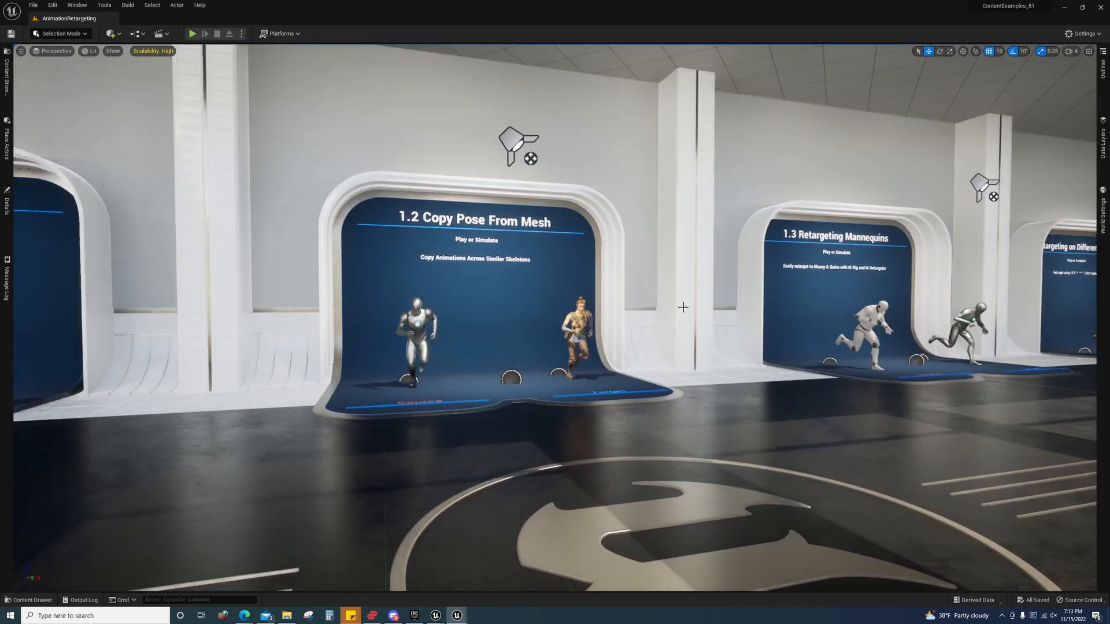
- Bring up the Content Drawer to view the project's Maps folder
{"action": "left_click", "coordinate": [28, 600]}
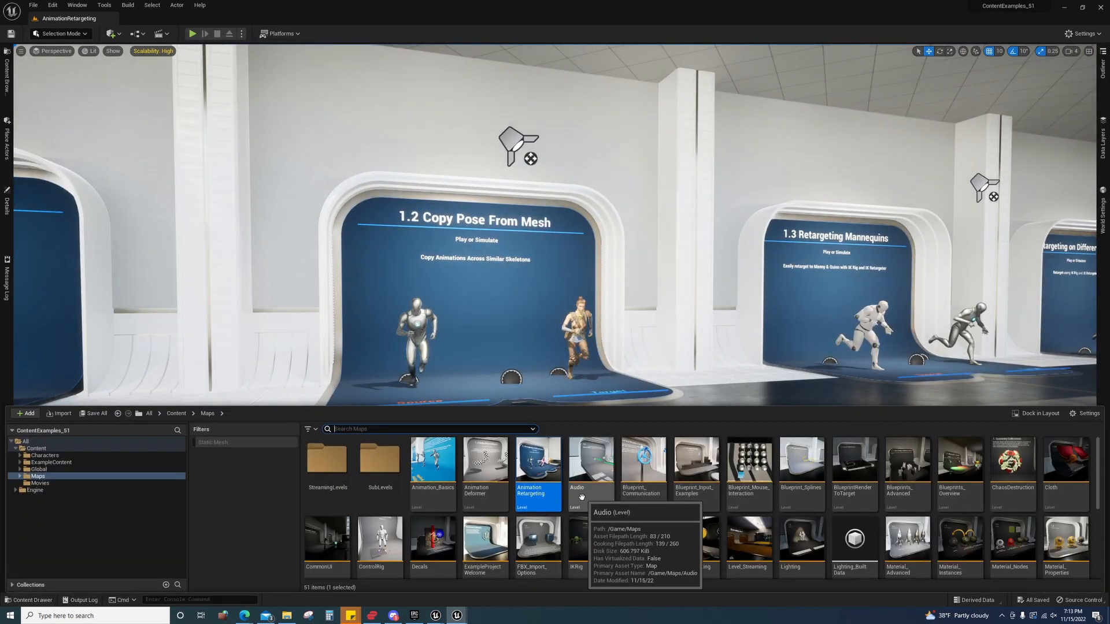
{"action": "mouse_move", "coordinate": [538, 474]}
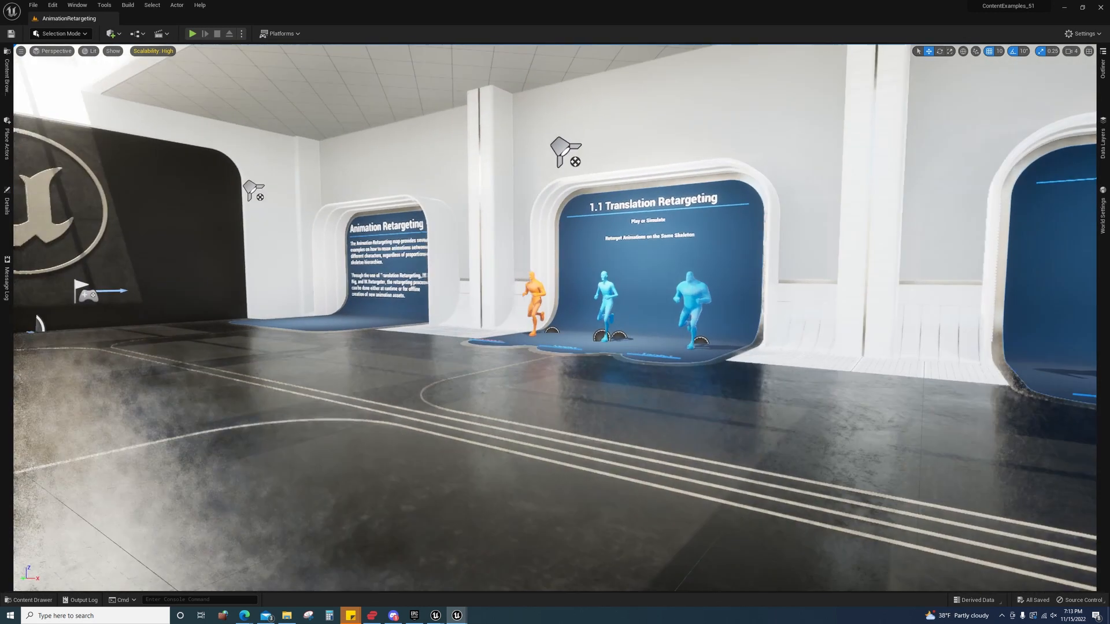
- Play the Animation Retargeting level, tour its exhibits, then stop the session
{"action": "left_click", "coordinate": [28, 600]}
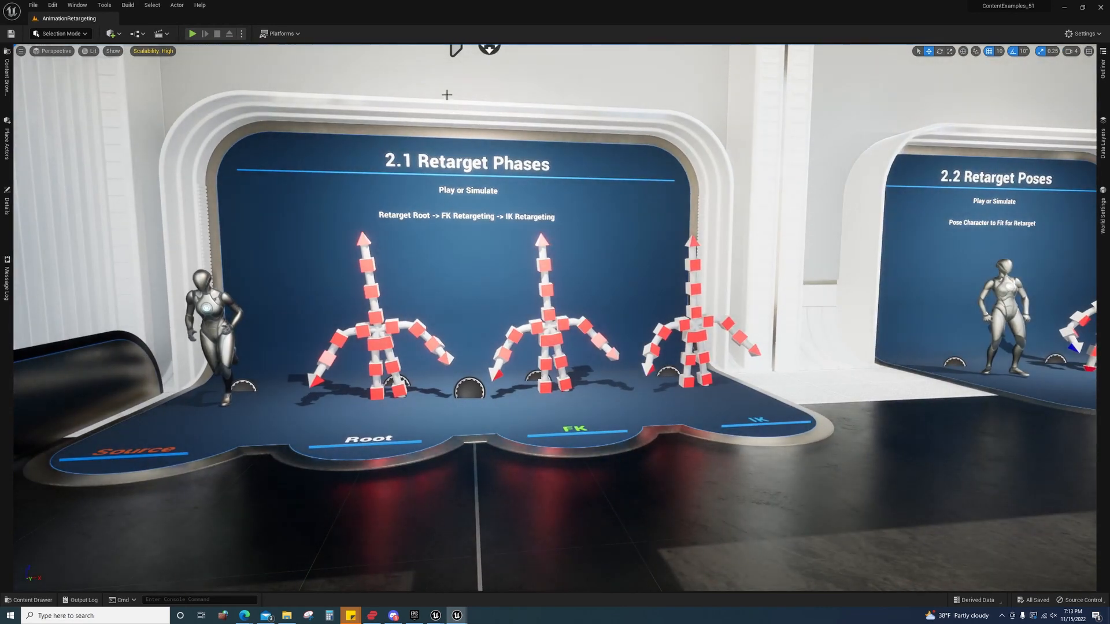
{"action": "left_click", "coordinate": [192, 33]}
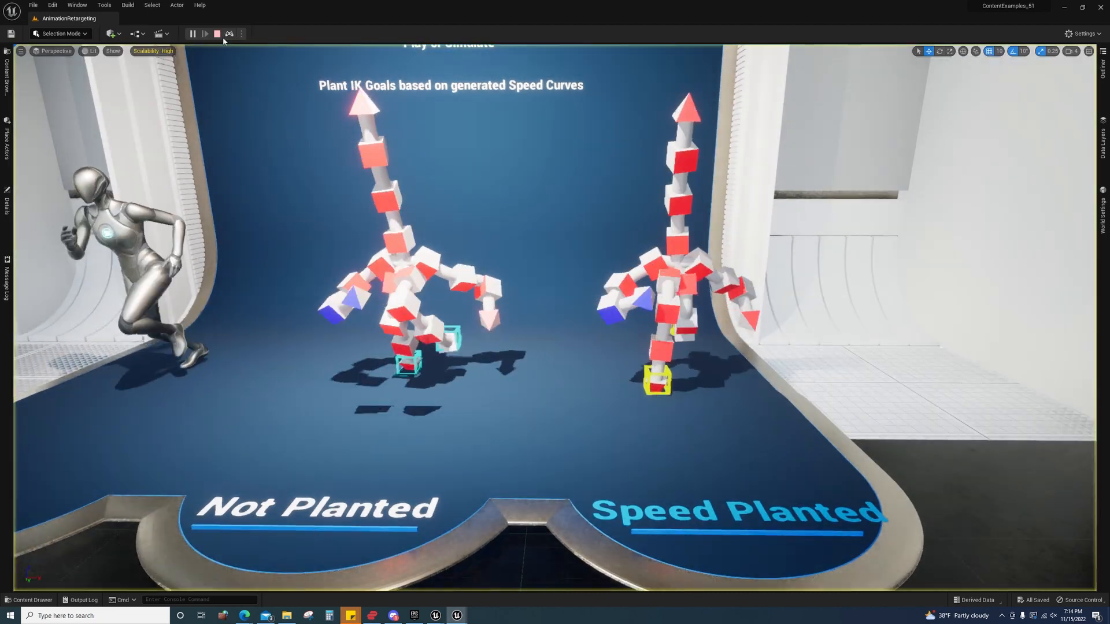
{"action": "left_click", "coordinate": [29, 600]}
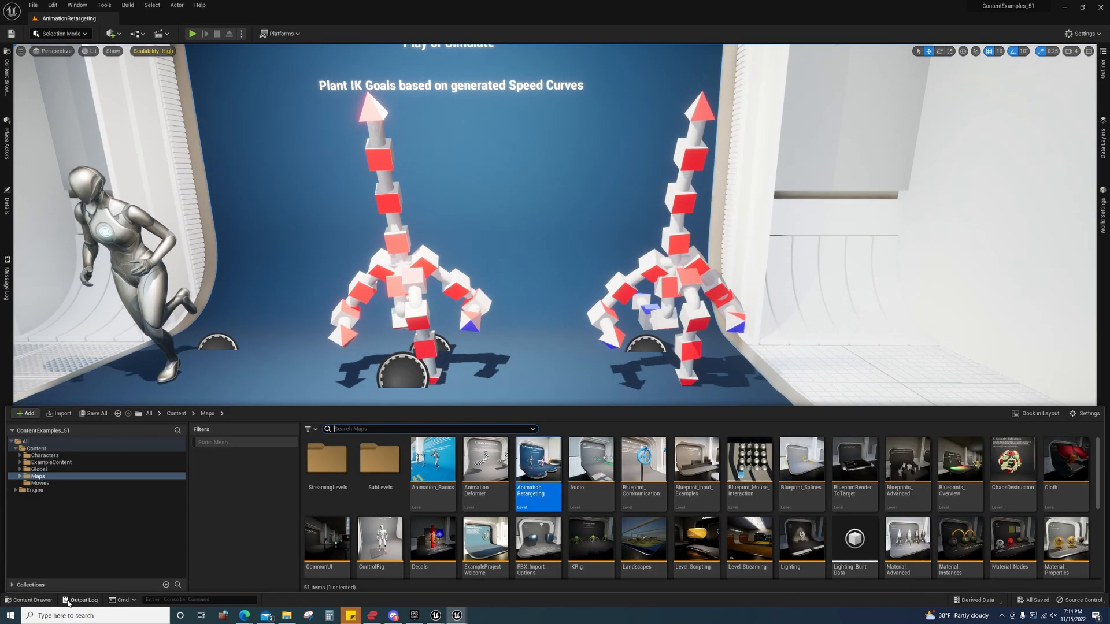
- Load the AnimationDeformer level, play through it, then stop the session
{"action": "double_click", "coordinate": [484, 461]}
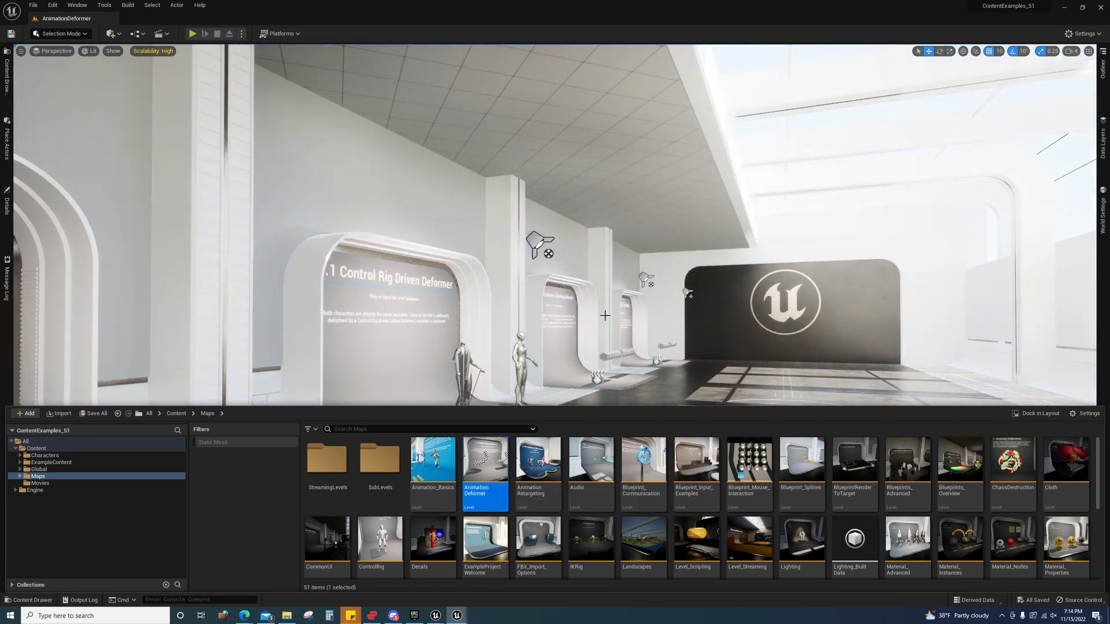
{"action": "left_click", "coordinate": [192, 33]}
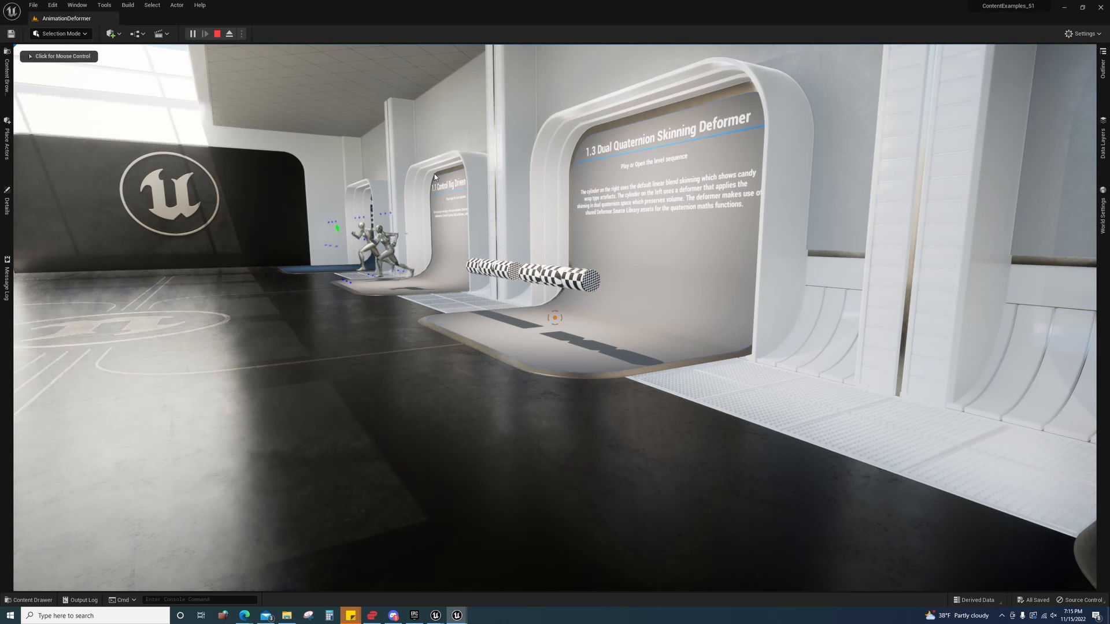
{"action": "left_click", "coordinate": [28, 600]}
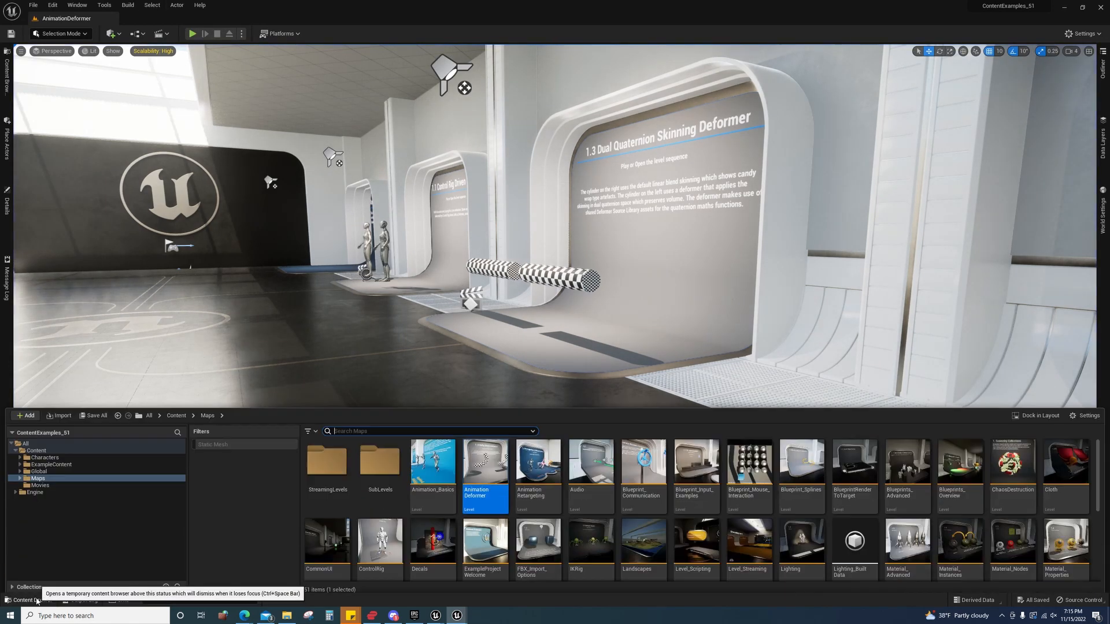
- Load the PhysicsControl level from the Maps folder into the editor
{"action": "scroll", "scroll_direction": "down", "scroll_amount": 3}
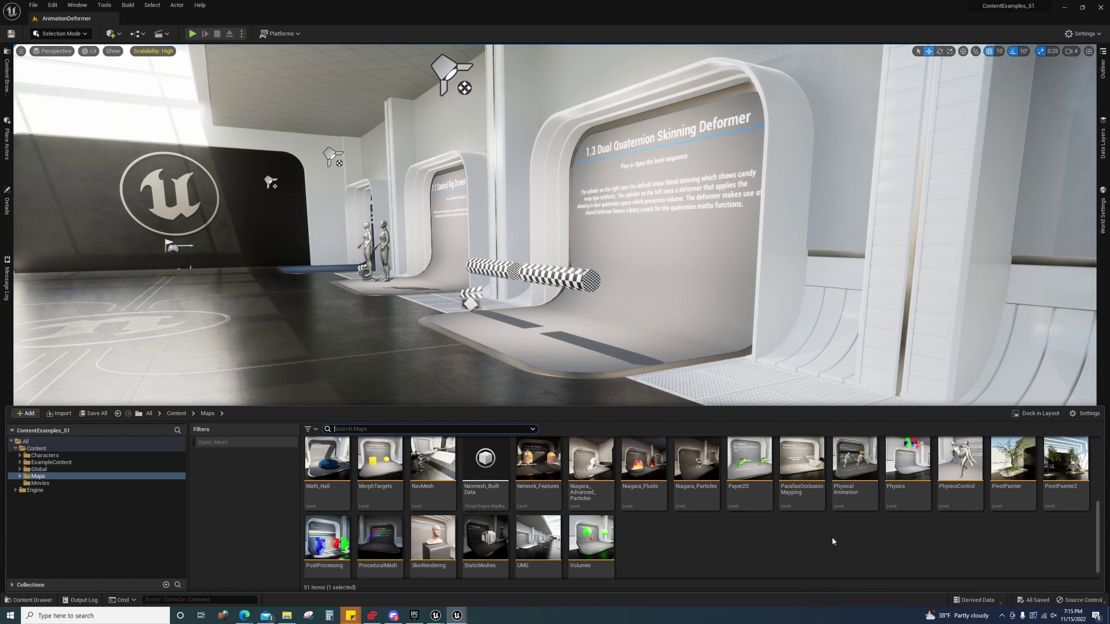
{"action": "double_click", "coordinate": [960, 470]}
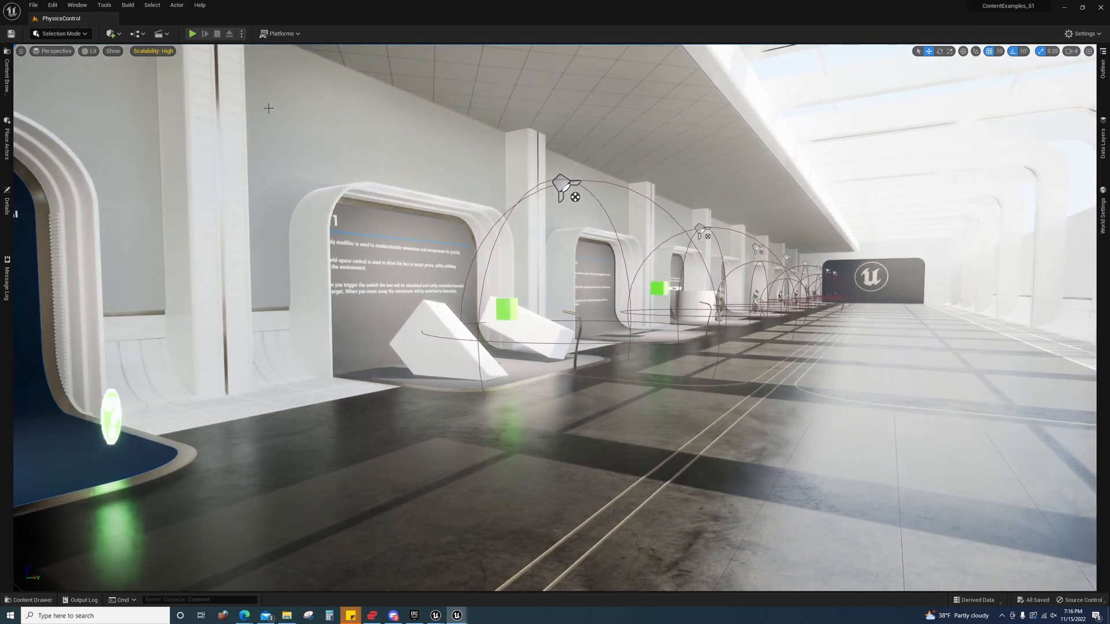
- Play the Physics Control level, shoot the 1.6 hit-reaction character, then stop the session
{"action": "left_click", "coordinate": [192, 33]}
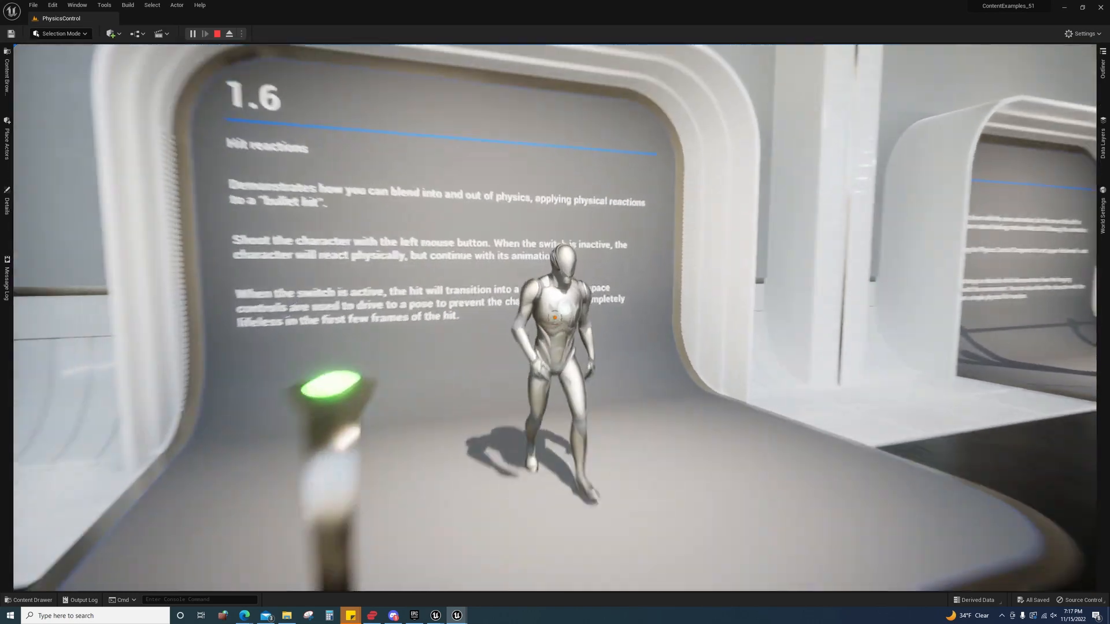
{"action": "left_click", "coordinate": [555, 317]}
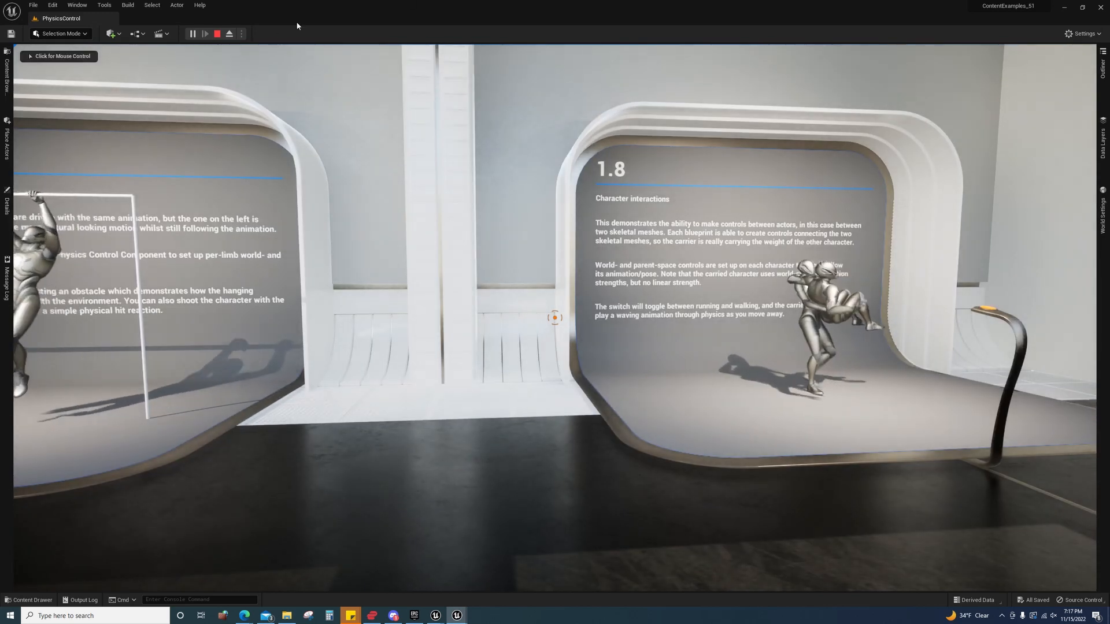
{"action": "left_click", "coordinate": [216, 34]}
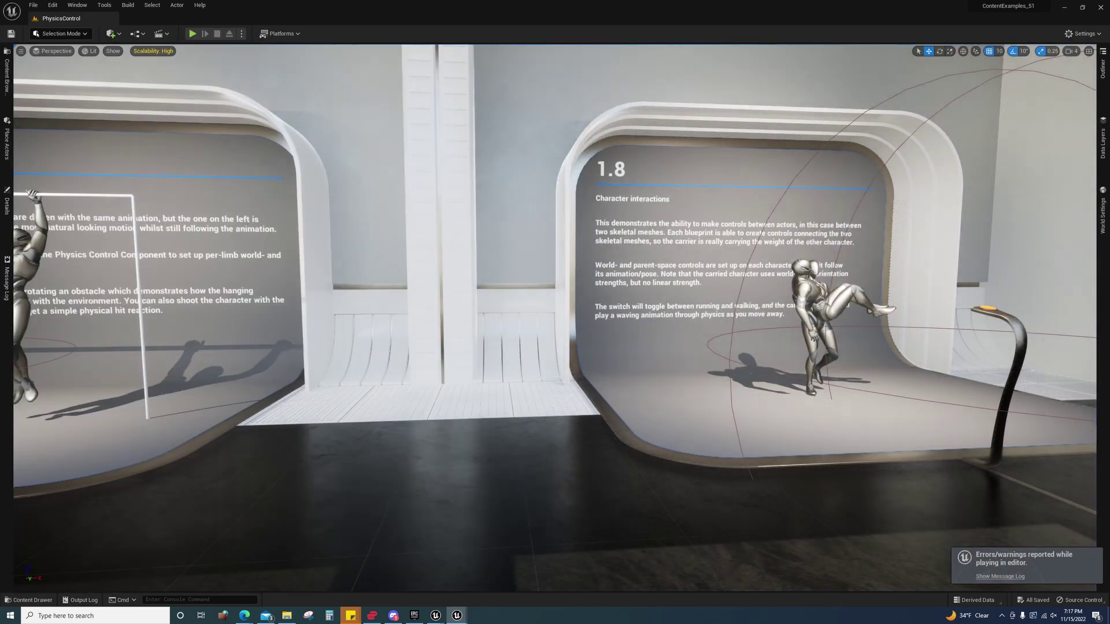
- Bring up the Content Drawer and scroll back through the Maps folder
{"action": "left_click", "coordinate": [28, 600]}
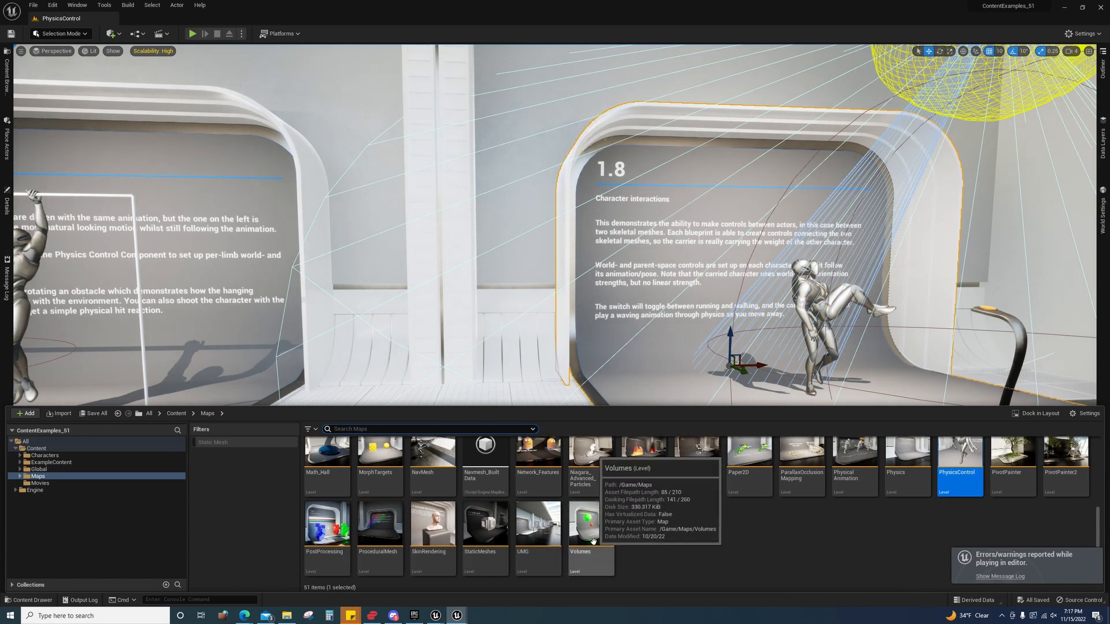
{"action": "mouse_move", "coordinate": [562, 510]}
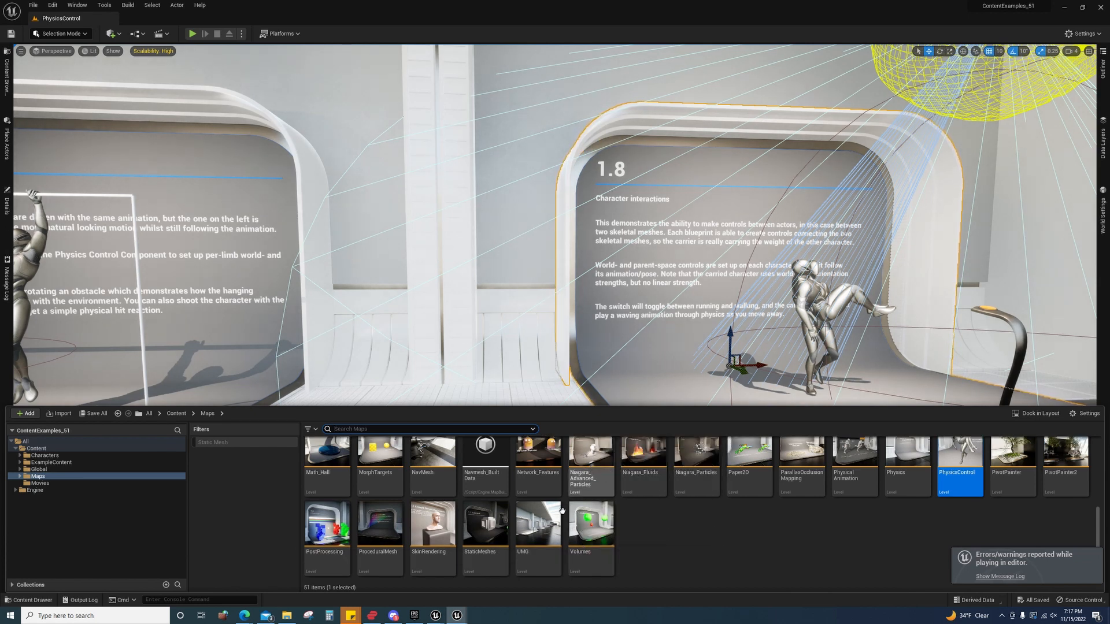
{"action": "scroll", "scroll_direction": "up", "scroll_amount": 3}
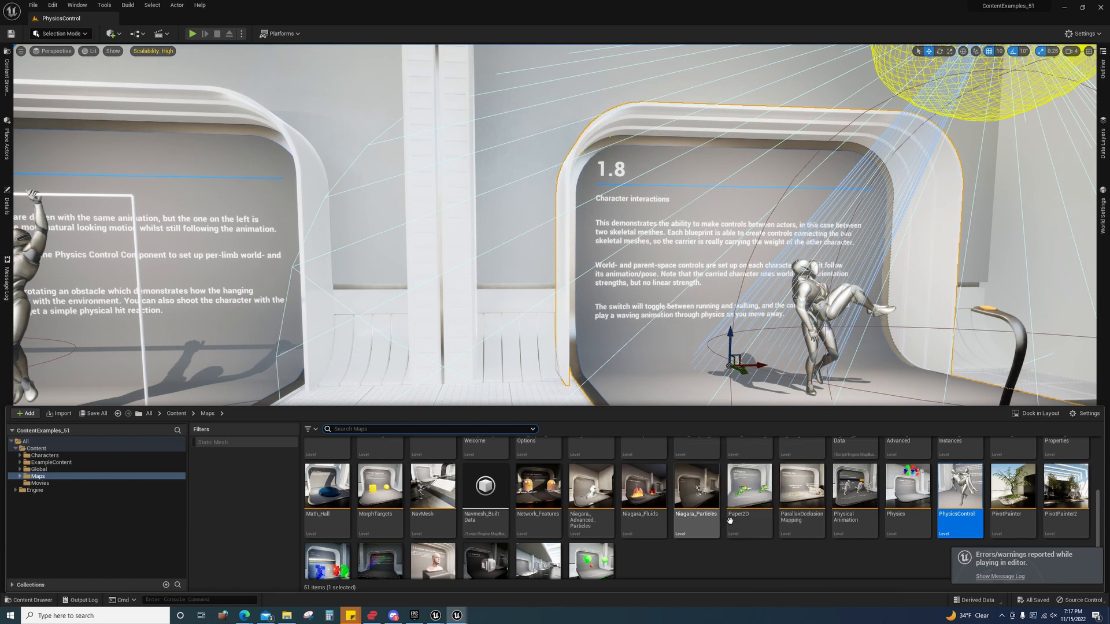
{"action": "mouse_move", "coordinate": [696, 485]}
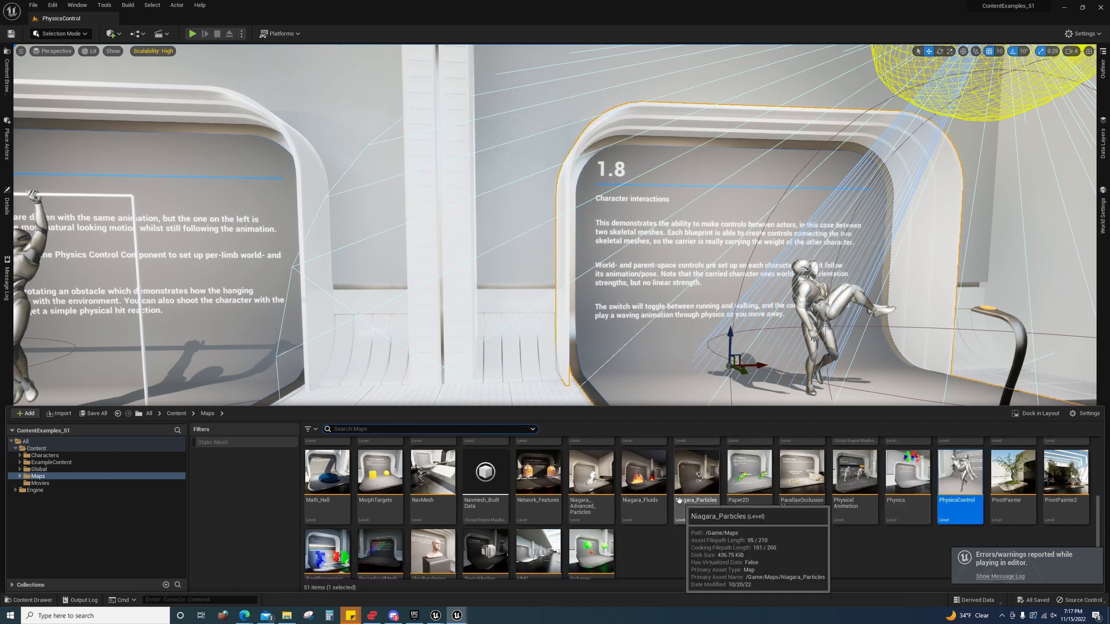
{"action": "mouse_move", "coordinate": [291, 579]}
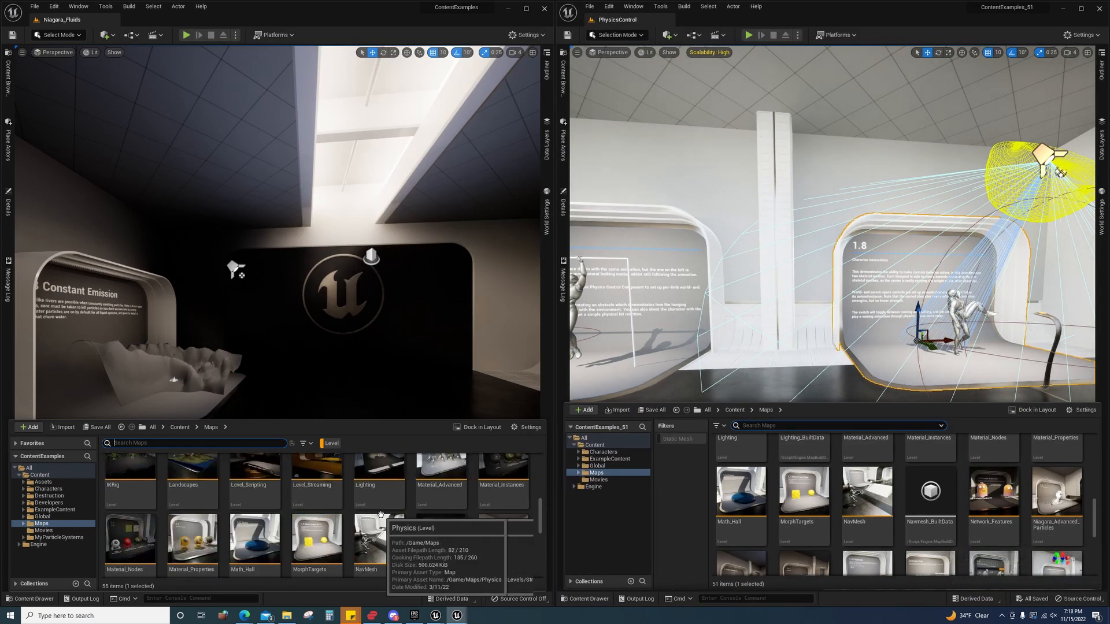
{"action": "scroll", "scroll_direction": "up", "scroll_amount": 3}
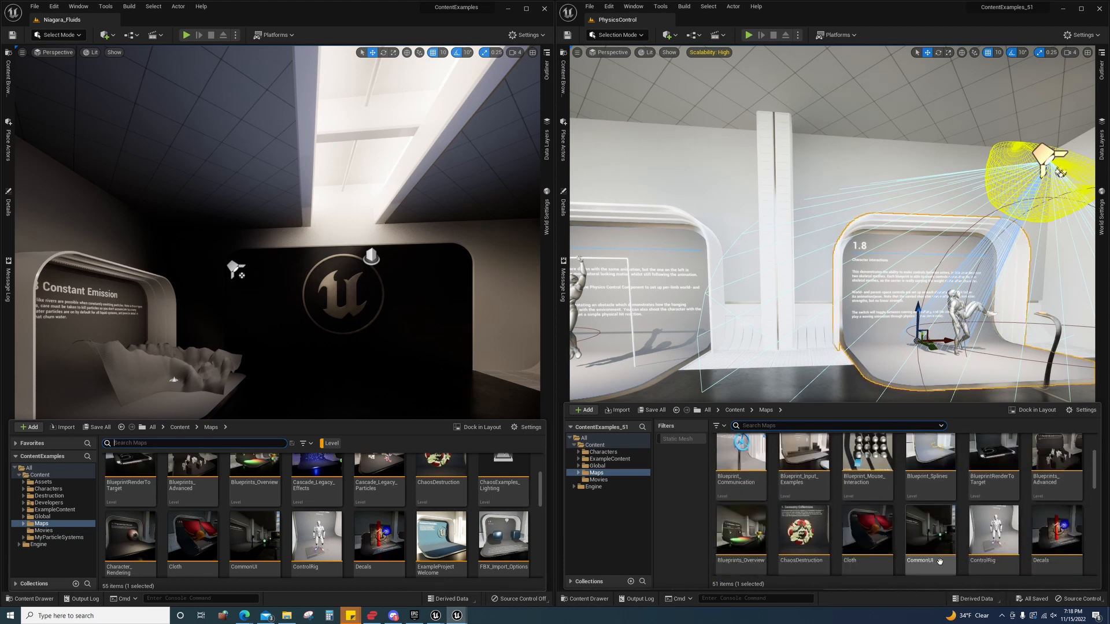
{"action": "mouse_move", "coordinate": [251, 538]}
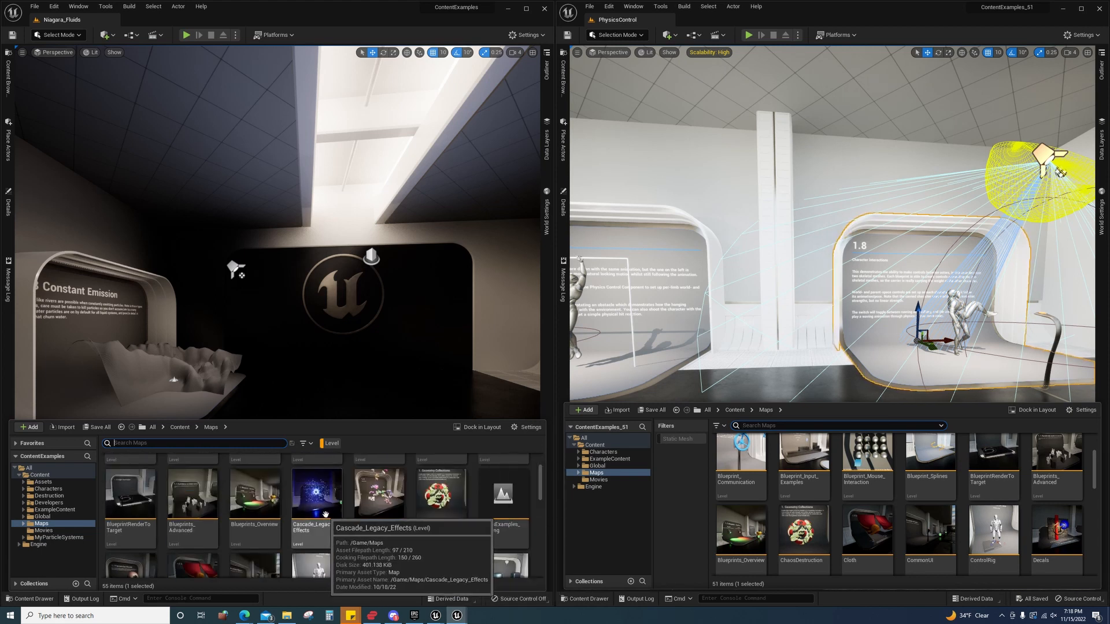
{"action": "mouse_move", "coordinate": [380, 496]}
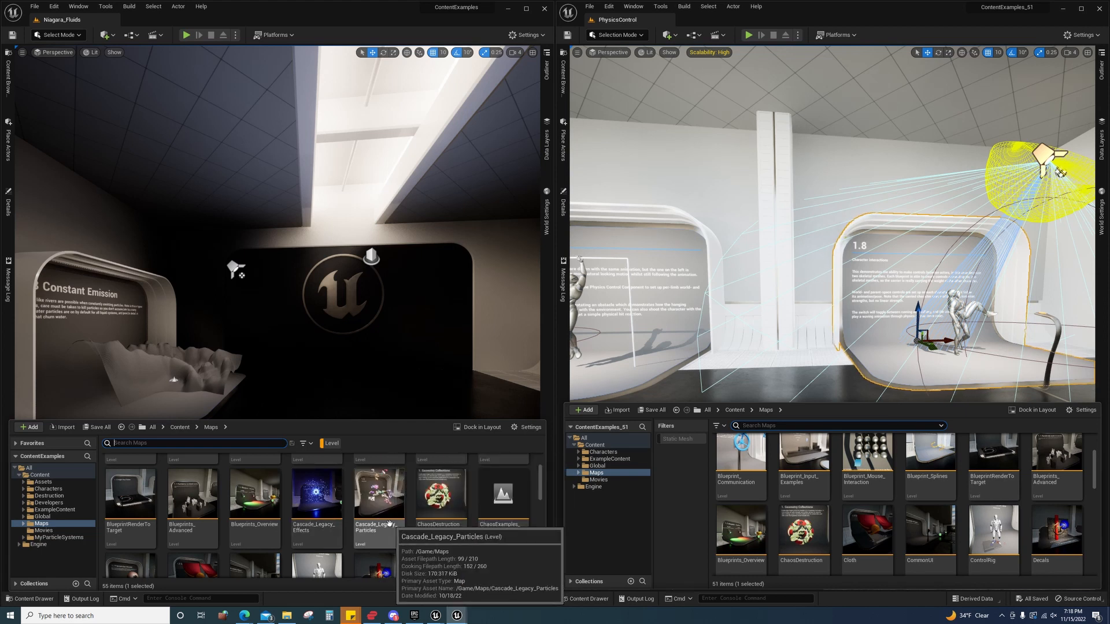
{"action": "scroll", "scroll_direction": "up", "scroll_amount": 3}
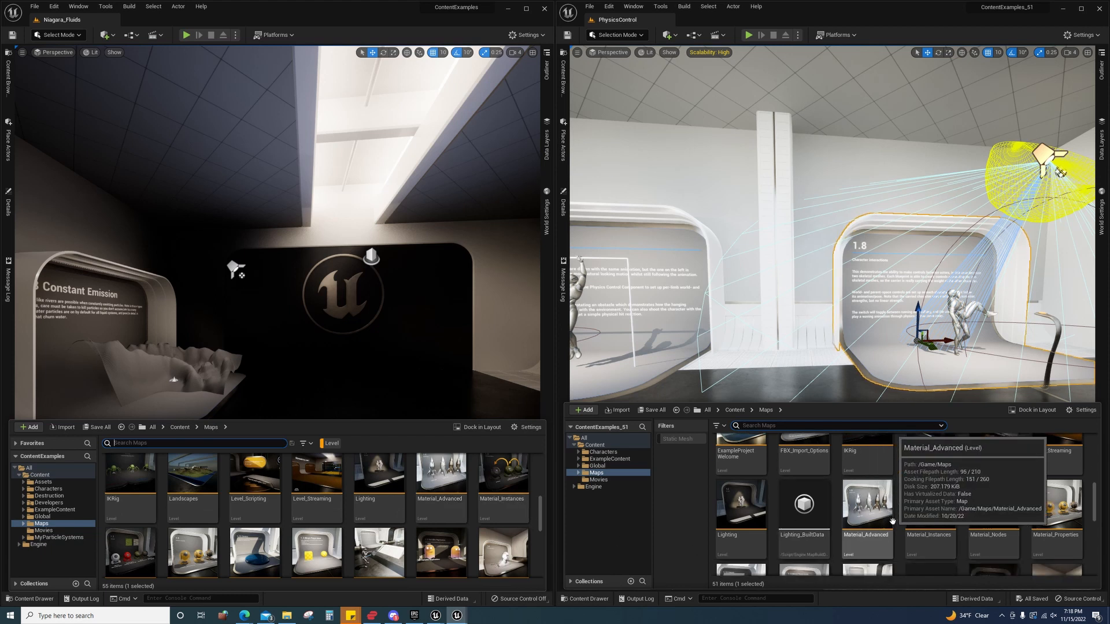
{"action": "scroll", "scroll_direction": "down", "scroll_amount": 3}
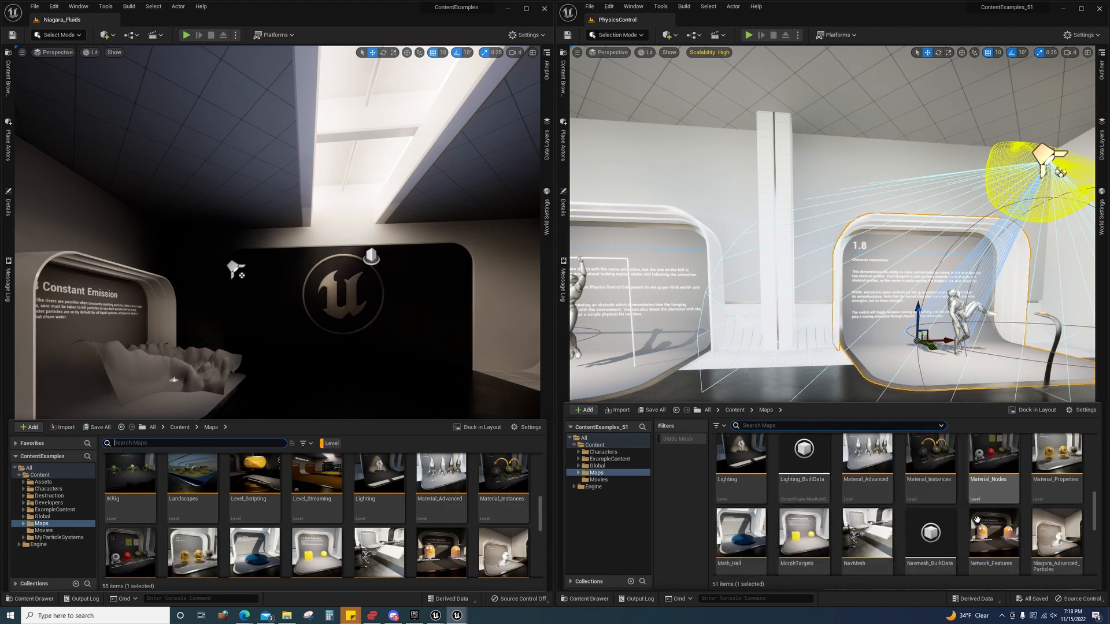
{"action": "scroll", "scroll_direction": "down", "scroll_amount": 3}
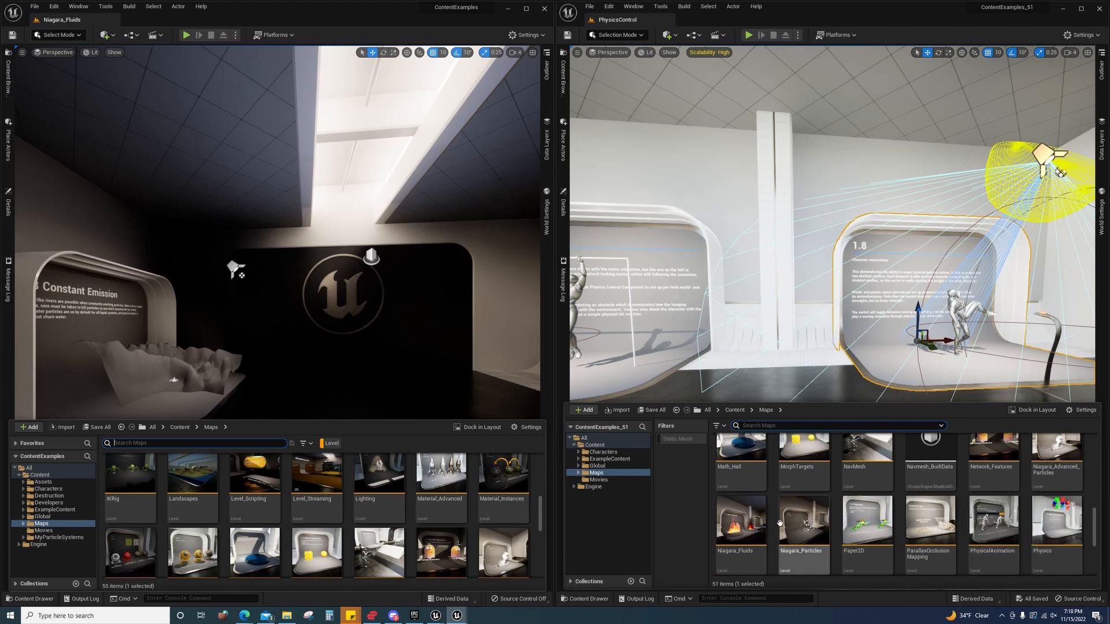
{"action": "scroll", "scroll_direction": "down", "scroll_amount": 3}
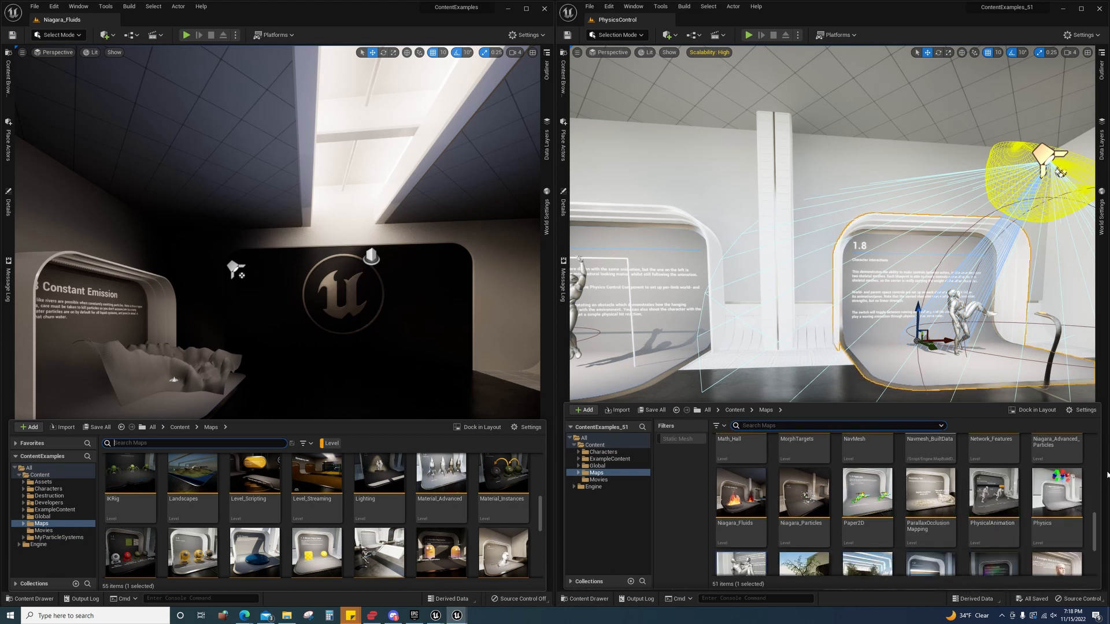